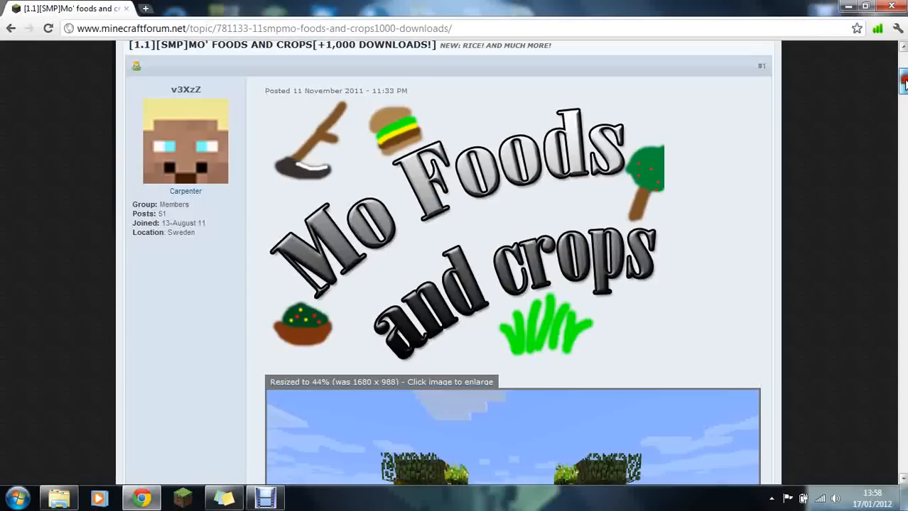
Scroll up and down through the mod forum page in Chrome
scroll("down", 3)
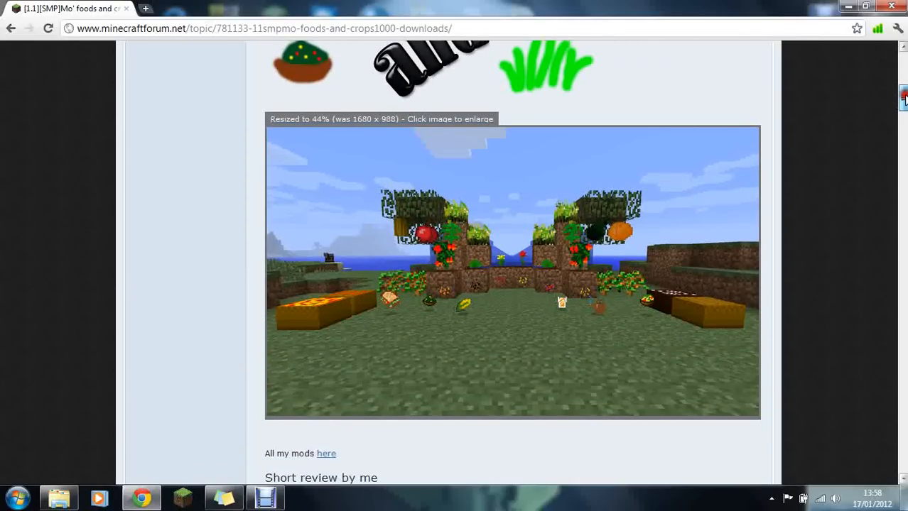
scroll("up", 3)
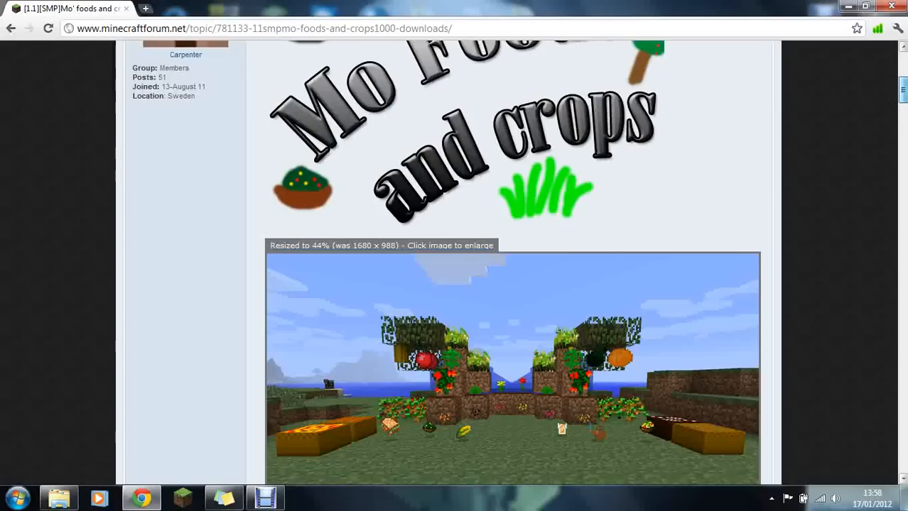
scroll("down", 3)
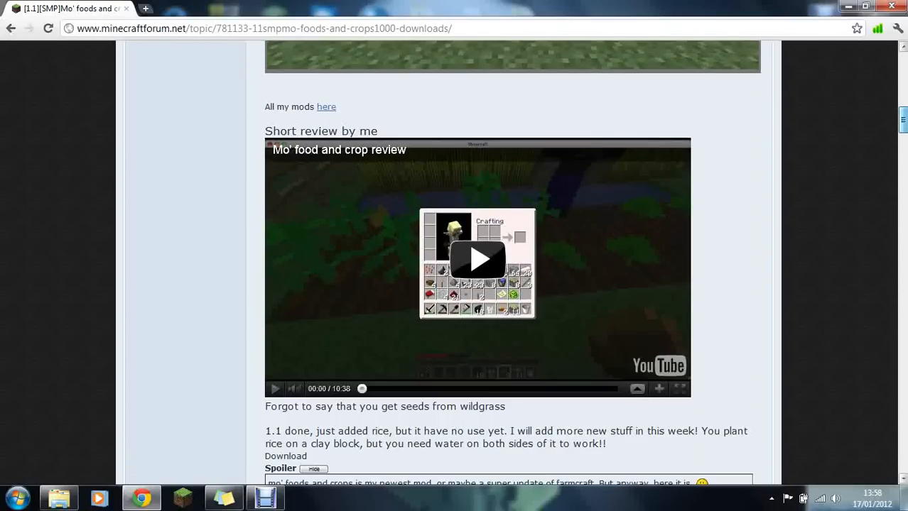
scroll("up", 3)
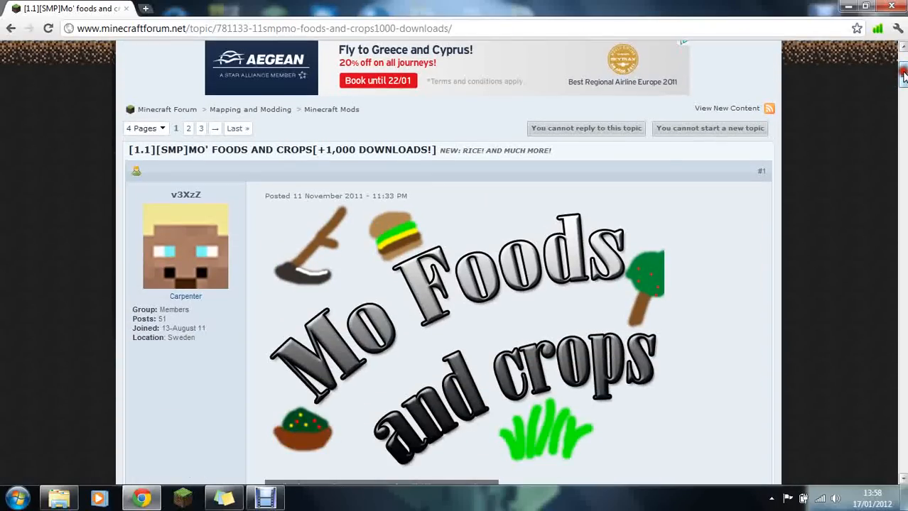
scroll("down", 3)
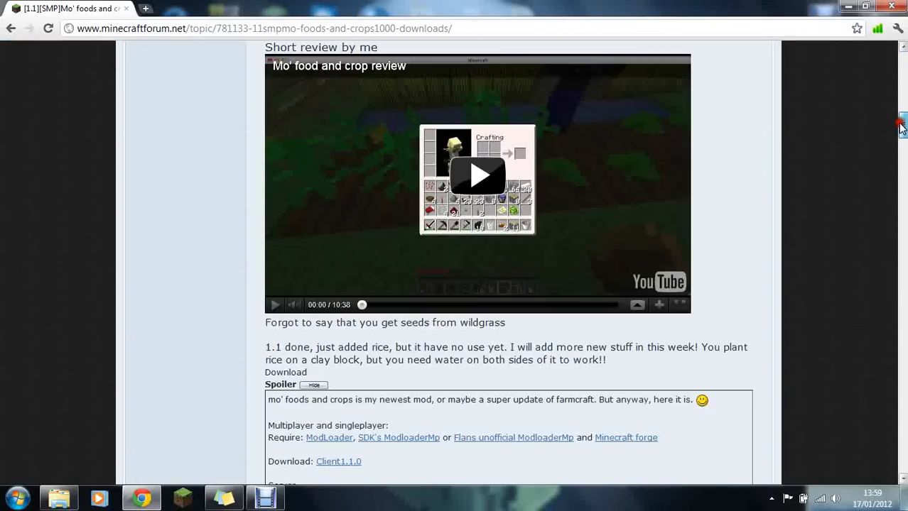
scroll("up", 3)
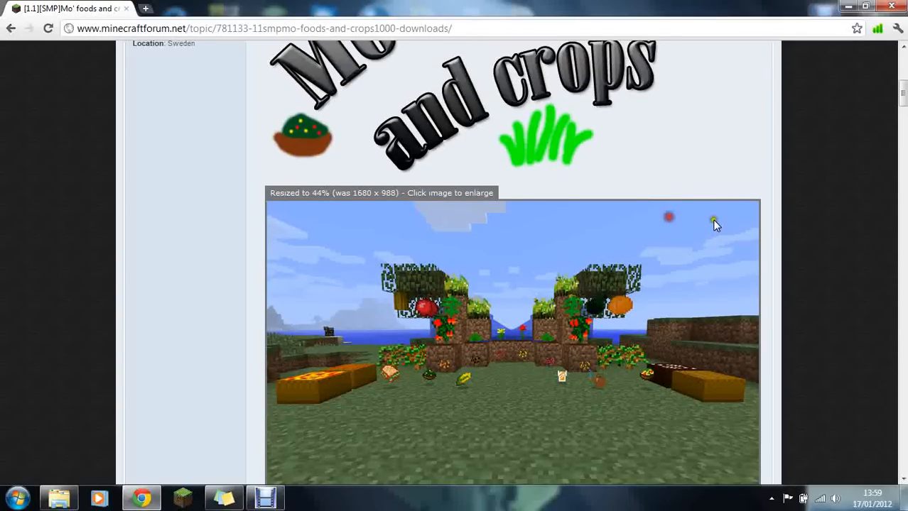
scroll("up", 3)
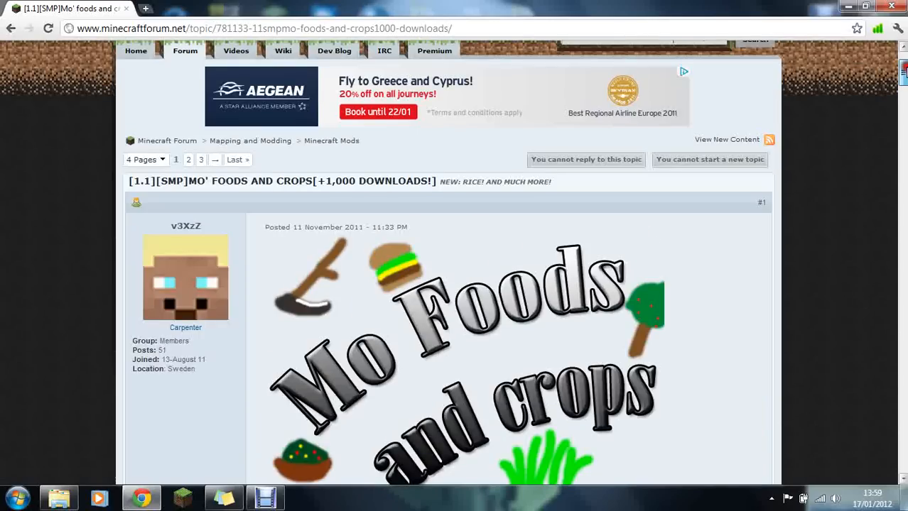
scroll("up", 3)
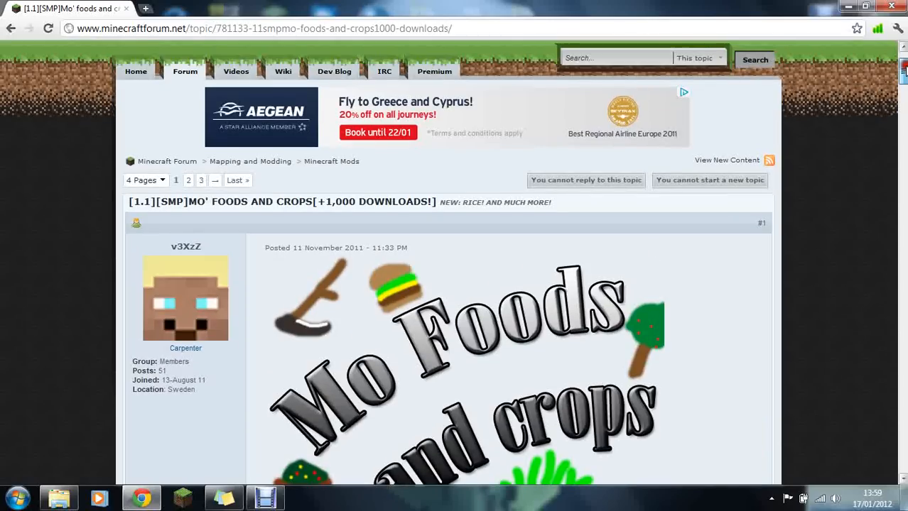
scroll("down", 3)
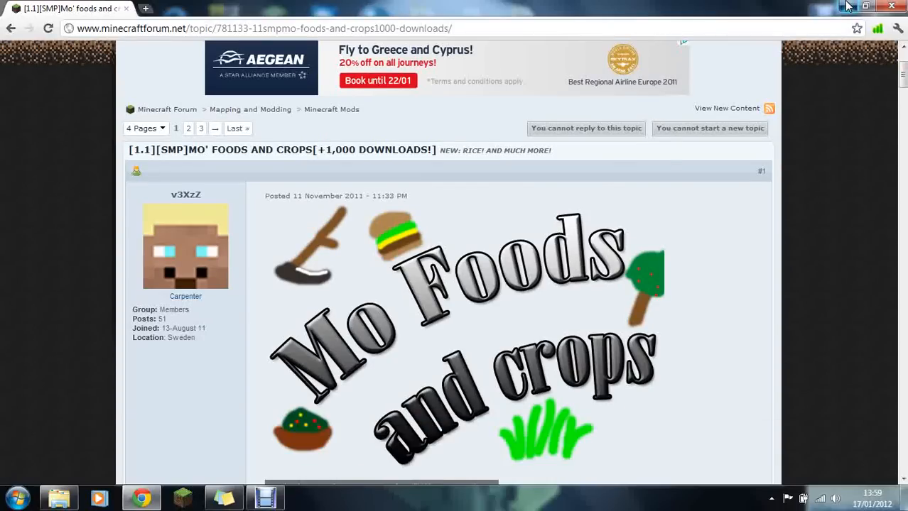
Minimize Chrome and select the ModLoaderMp and Mo' Food and Crops desktop archives
left_click(846, 6)
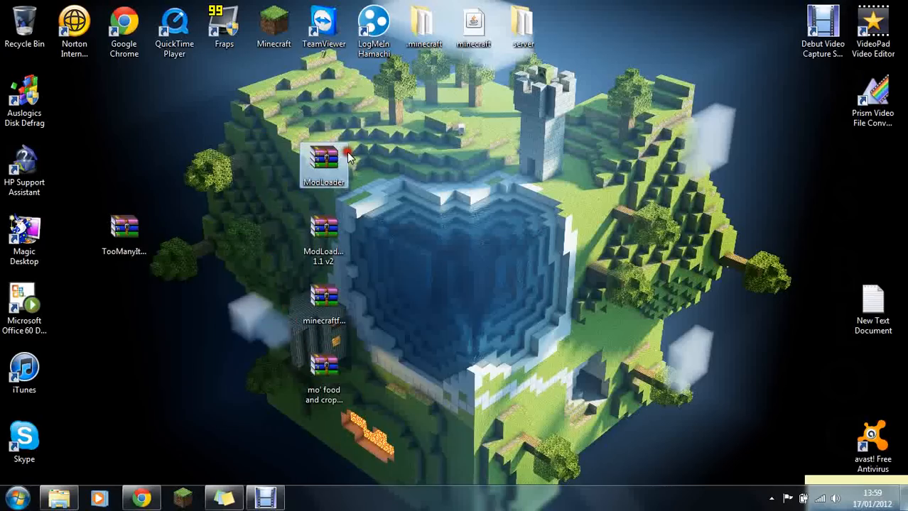
left_click(324, 238)
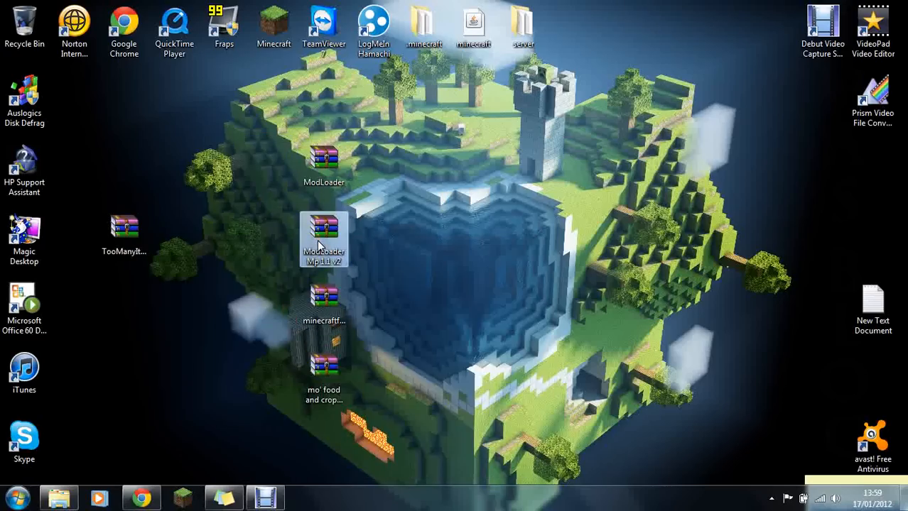
left_click(323, 383)
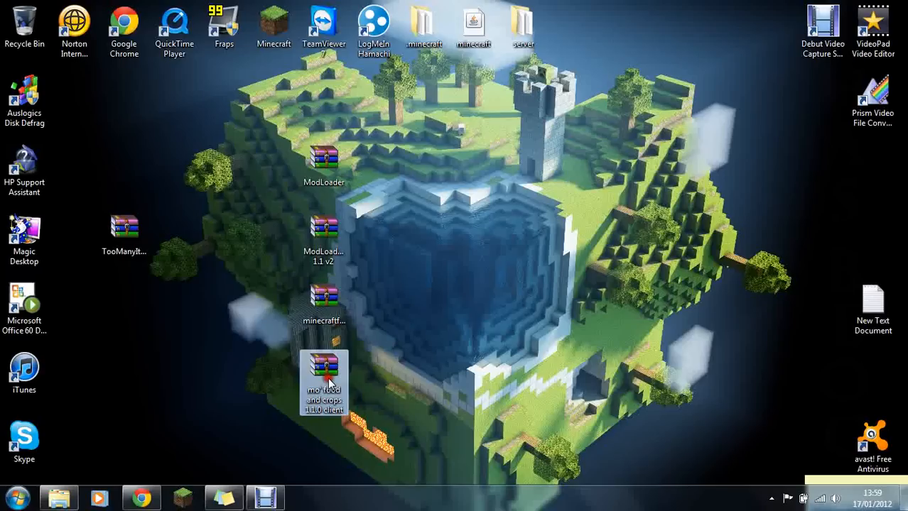
mouse_move(436, 361)
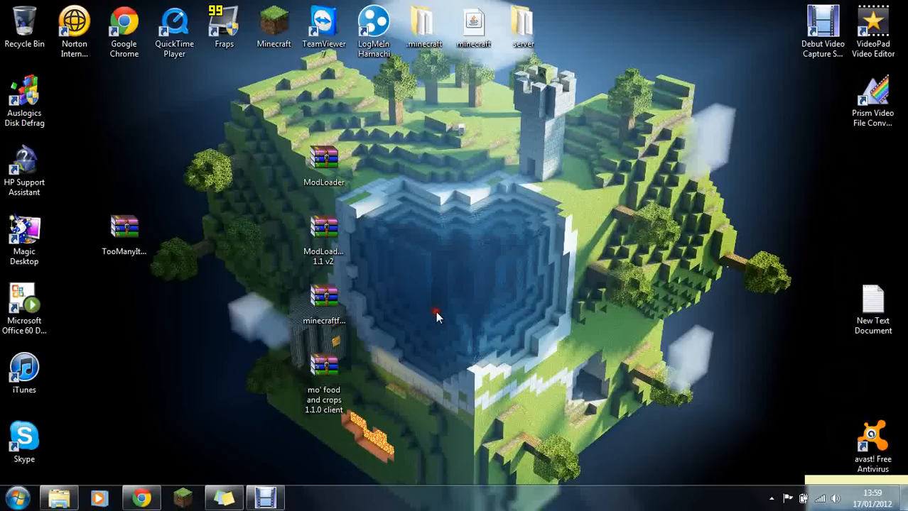
Search %appdata%, go to .minecraft\bin, and open minecraft.jar with WinRAR archiver
left_click(17, 496)
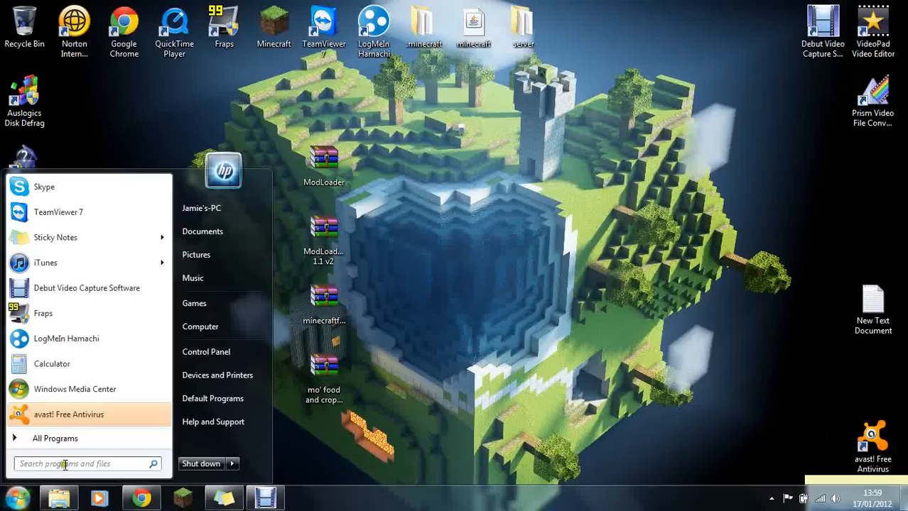
type("%a")
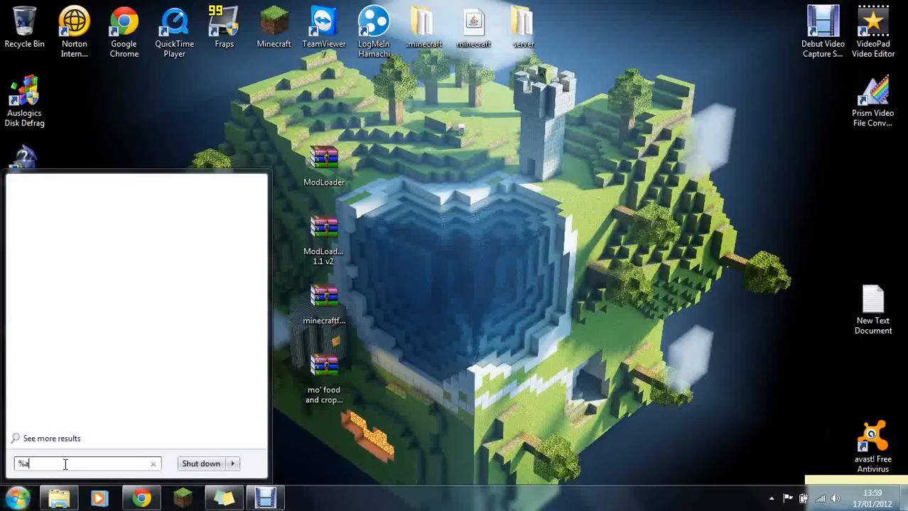
type("ppd")
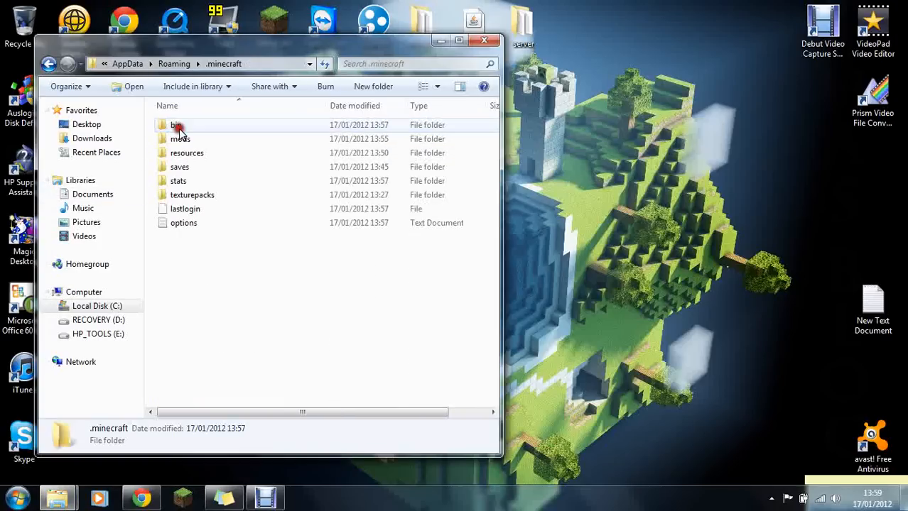
double_click(174, 125)
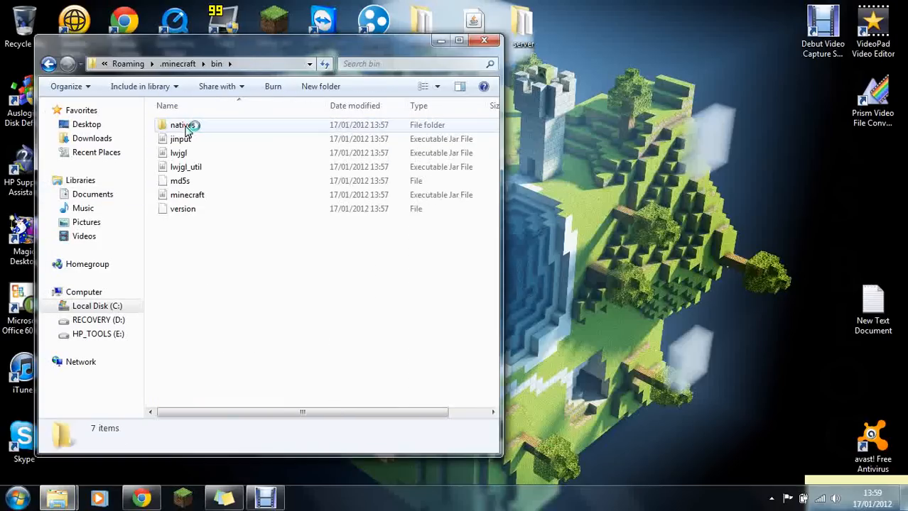
mouse_move(187, 194)
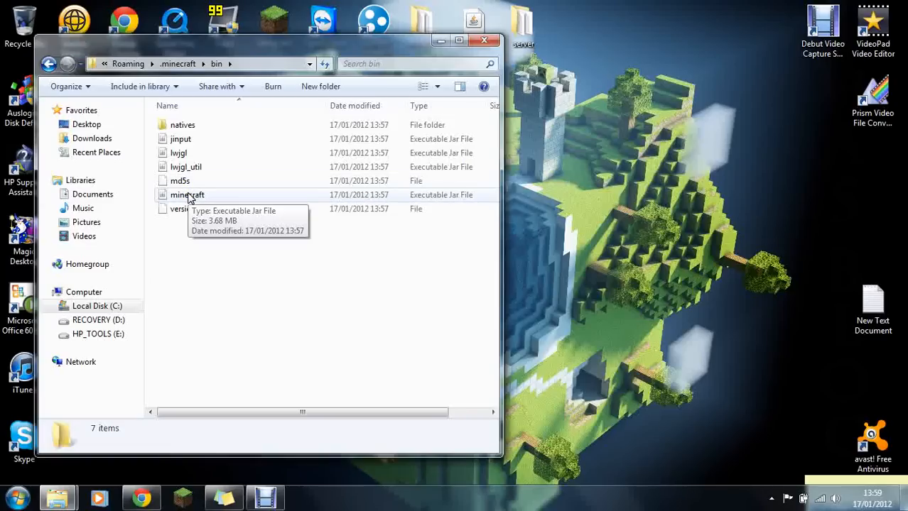
right_click(186, 195)
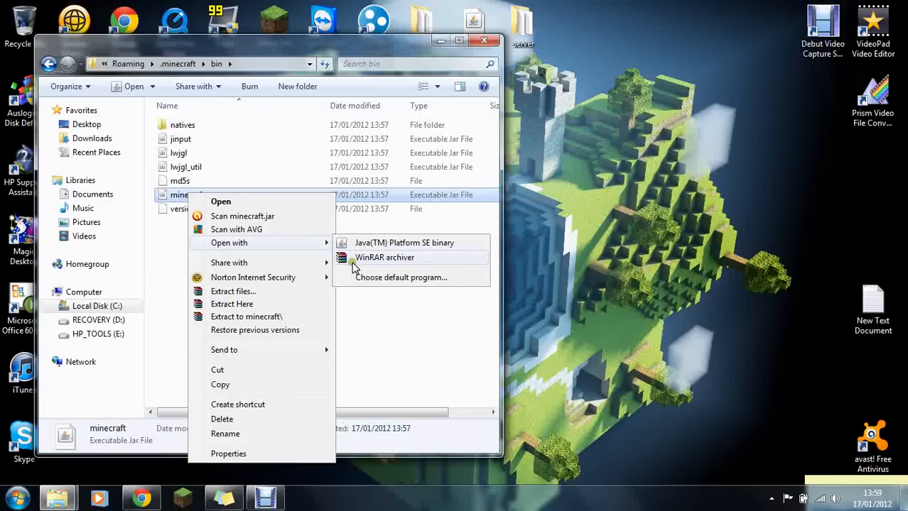
left_click(383, 257)
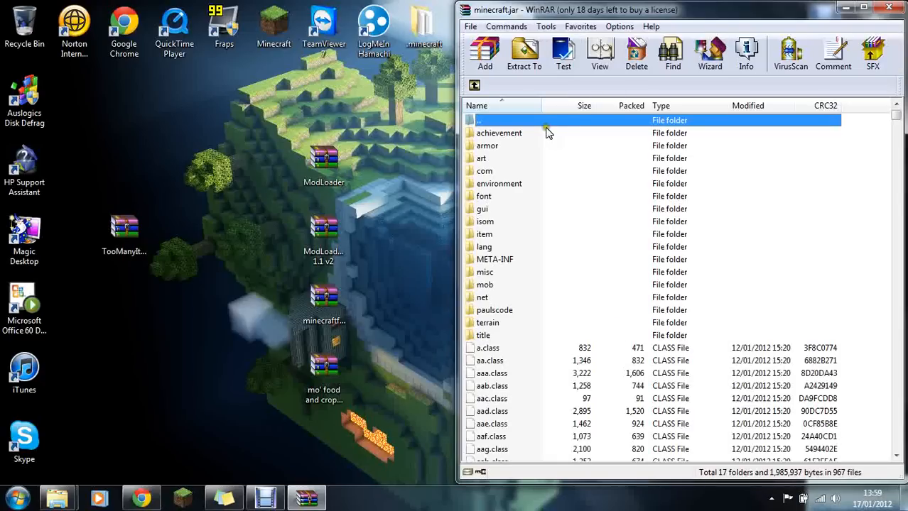
mouse_move(509, 272)
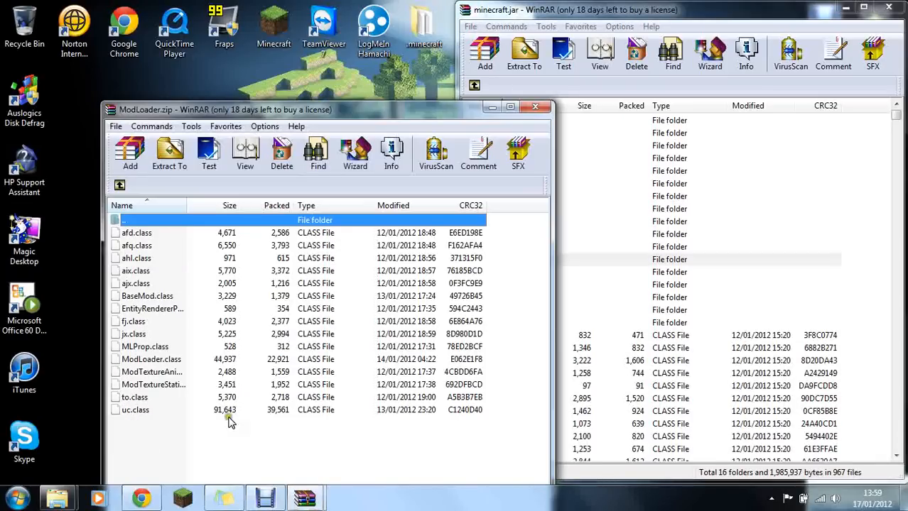
Add all ModLoader files into minecraft.jar, reaching 973 files, and close ModLoader.zip
key("ctrl+a")
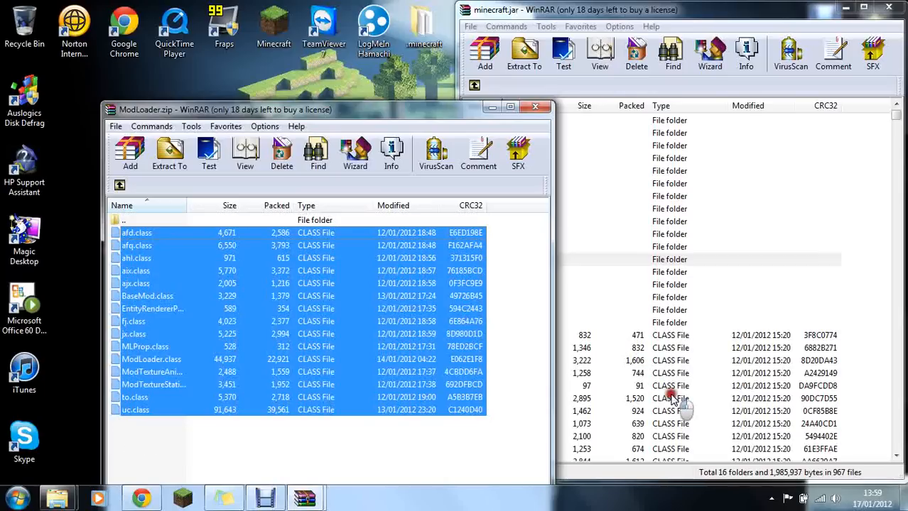
left_click(485, 53)
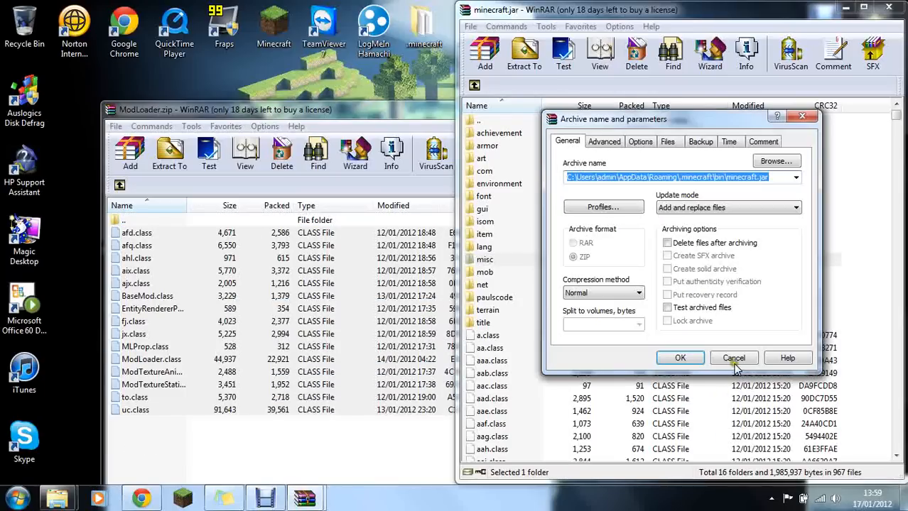
left_click(680, 357)
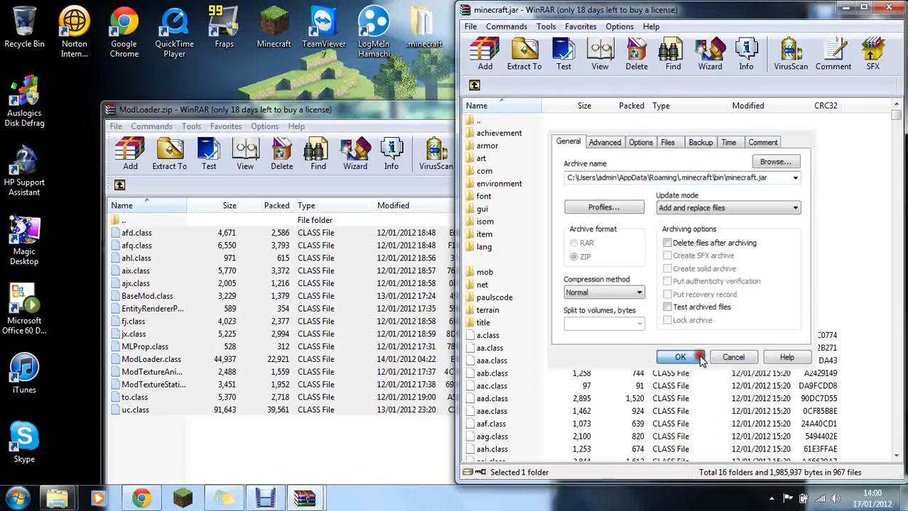
left_click(680, 357)
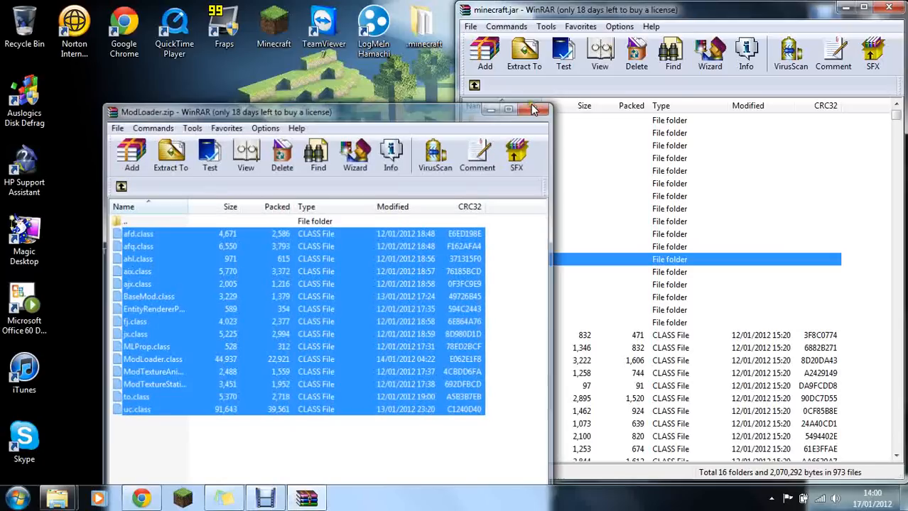
left_click(534, 112)
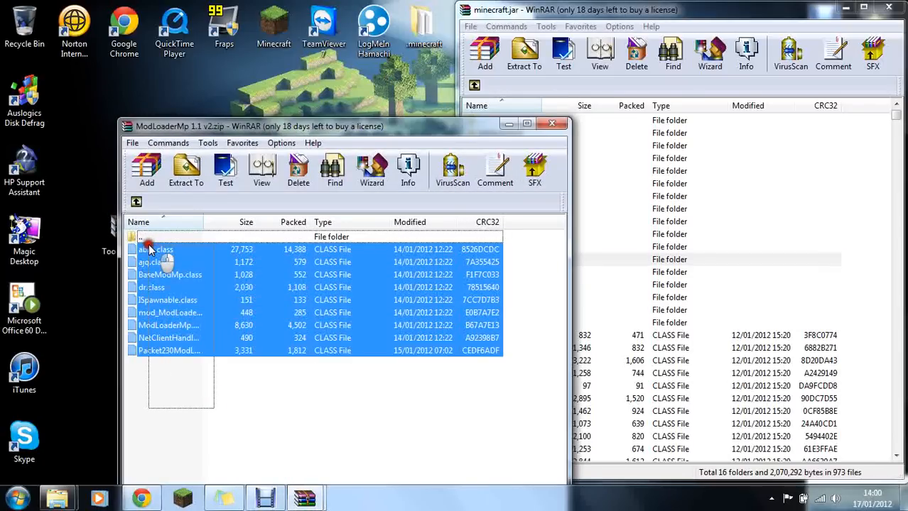
Add ModLoaderMp and Forge client files to minecraft.jar, then open and select TooManyItems files
left_click(484, 53)
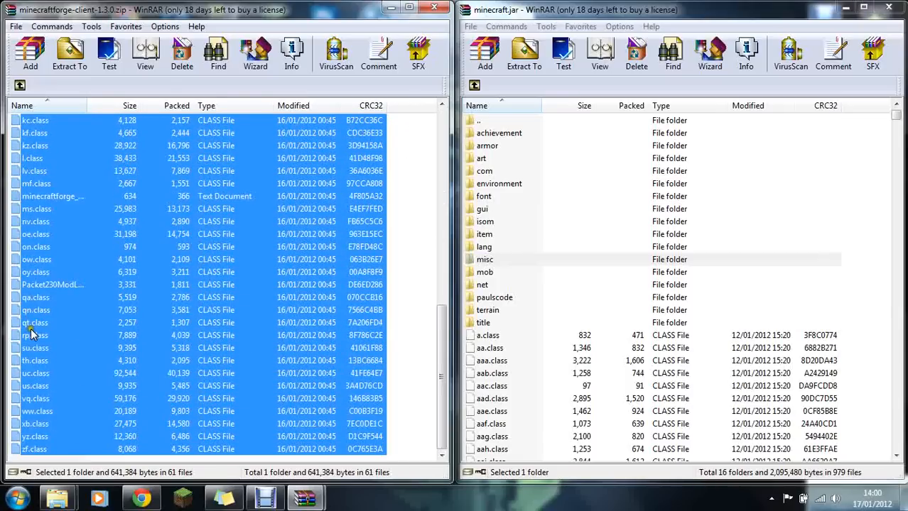
left_click(69, 54)
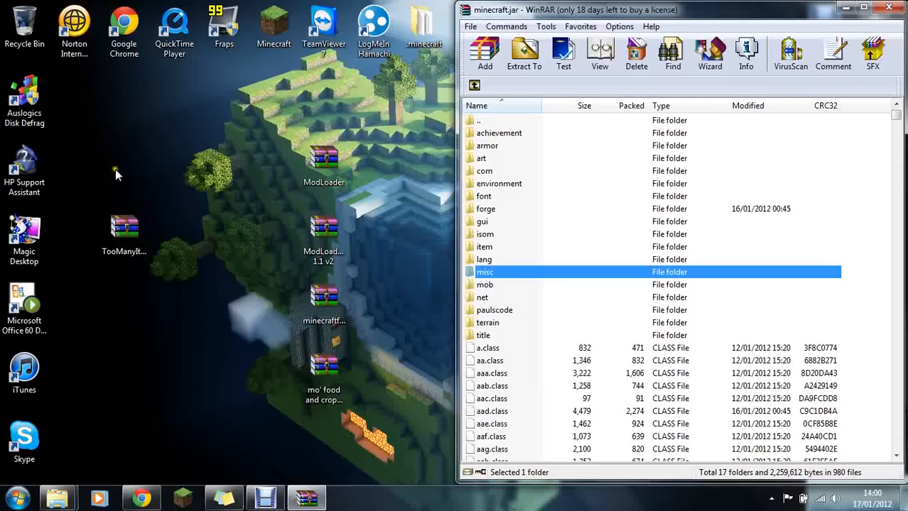
double_click(484, 272)
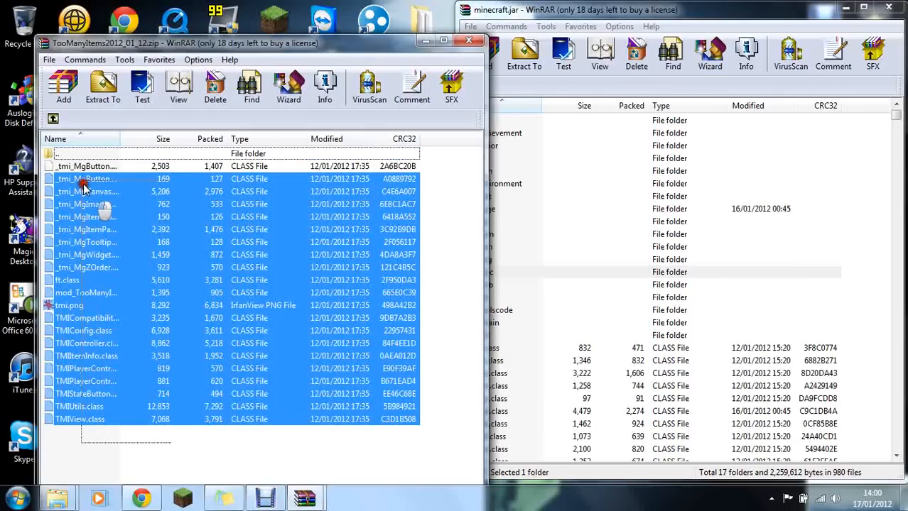
left_click(102, 86)
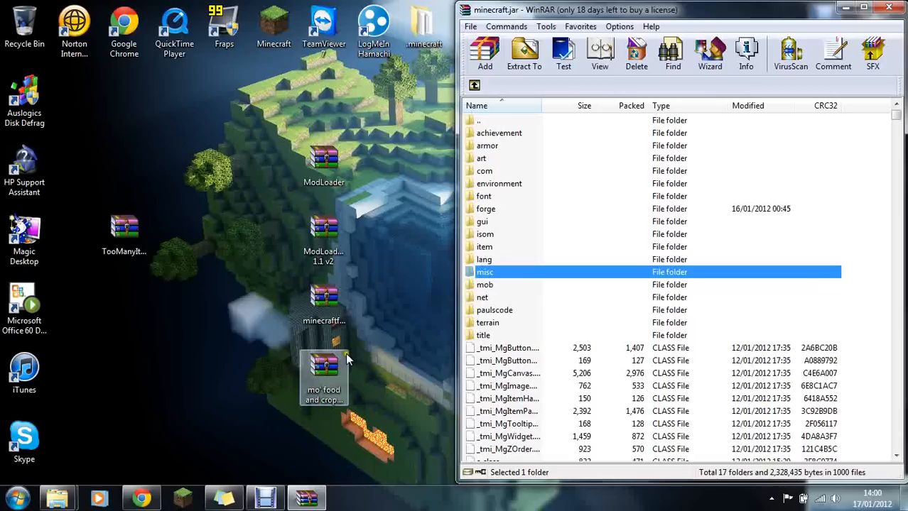
Open the Mo' Food and Crops client zip and its inner Mo' Foods and Crops archive
double_click(324, 366)
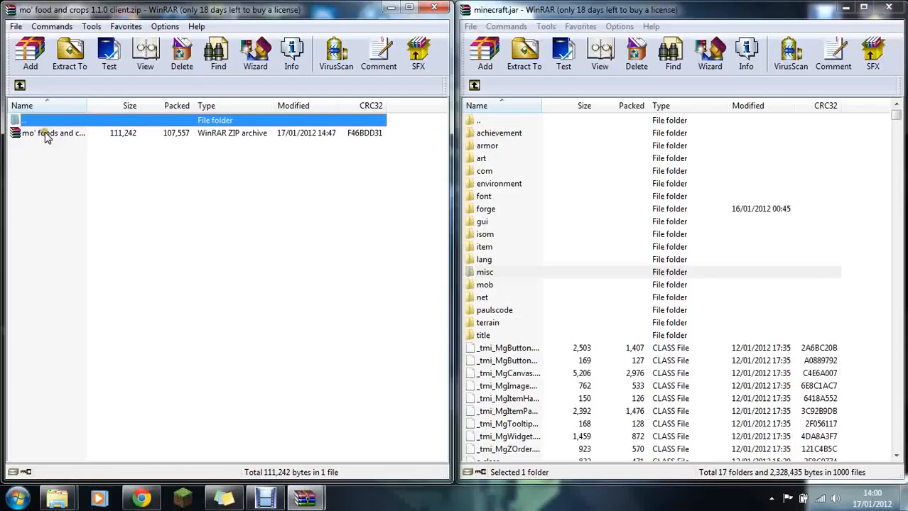
mouse_move(103, 135)
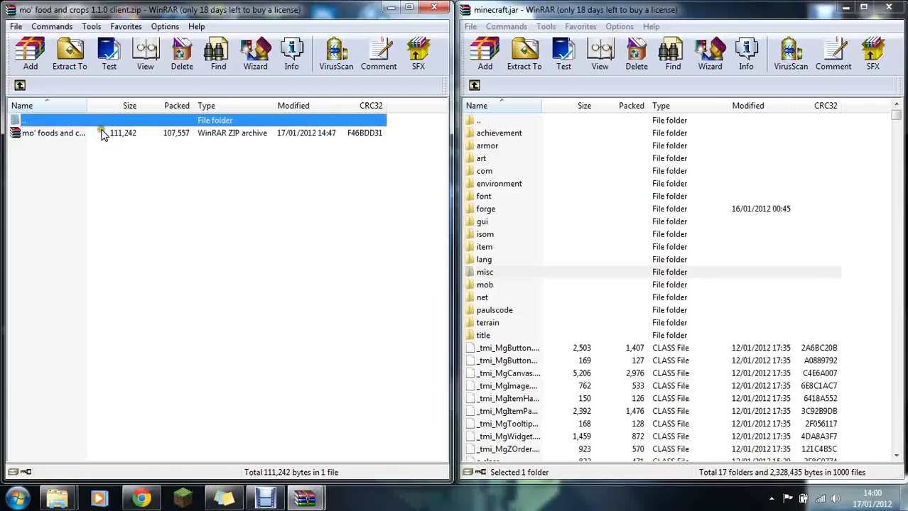
left_click(54, 133)
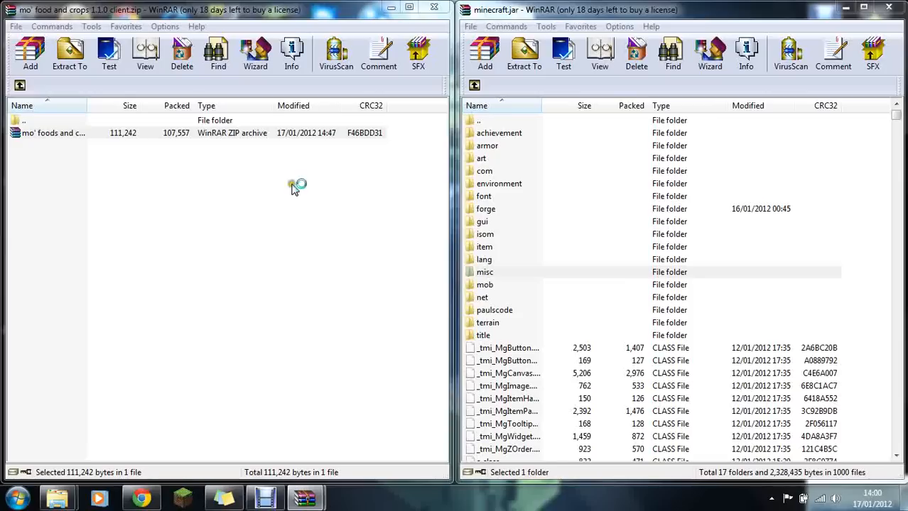
double_click(54, 133)
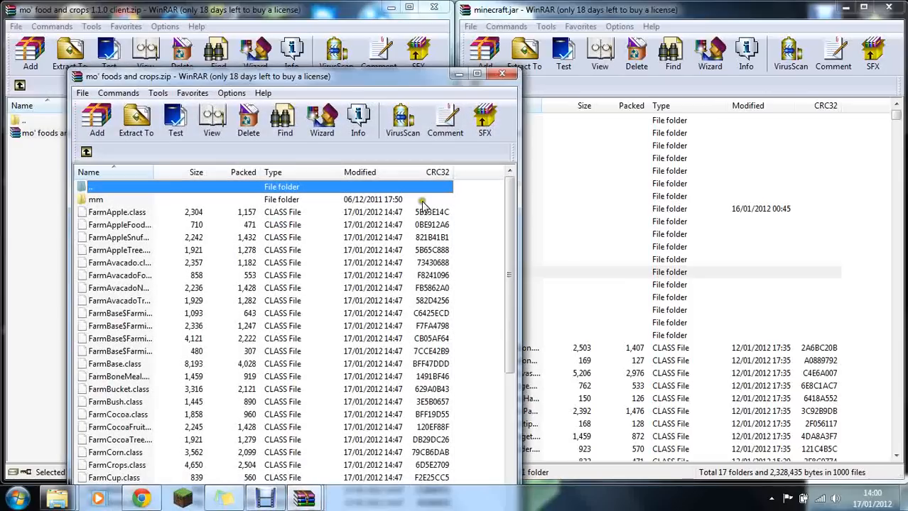
Add the mod's mm folder and class files to minecraft.jar (1052 files) and close WinRAR
left_click(480, 76)
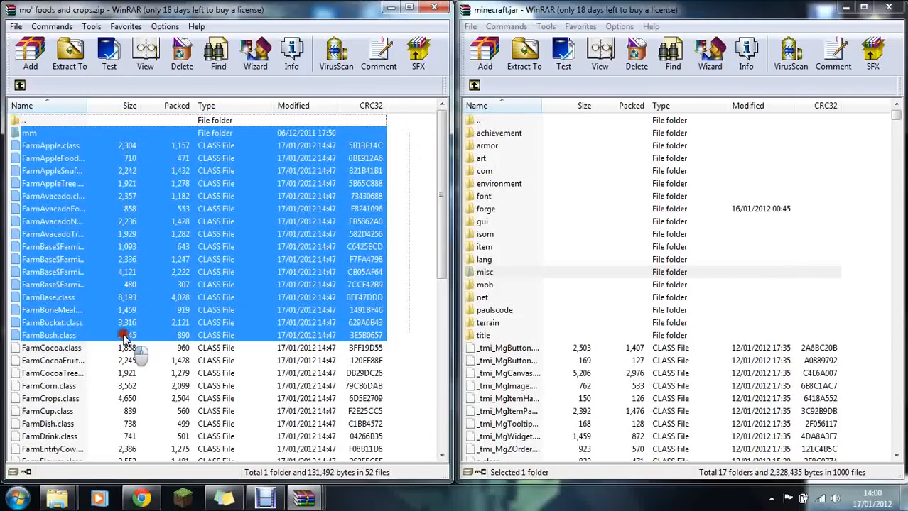
scroll("down", 3)
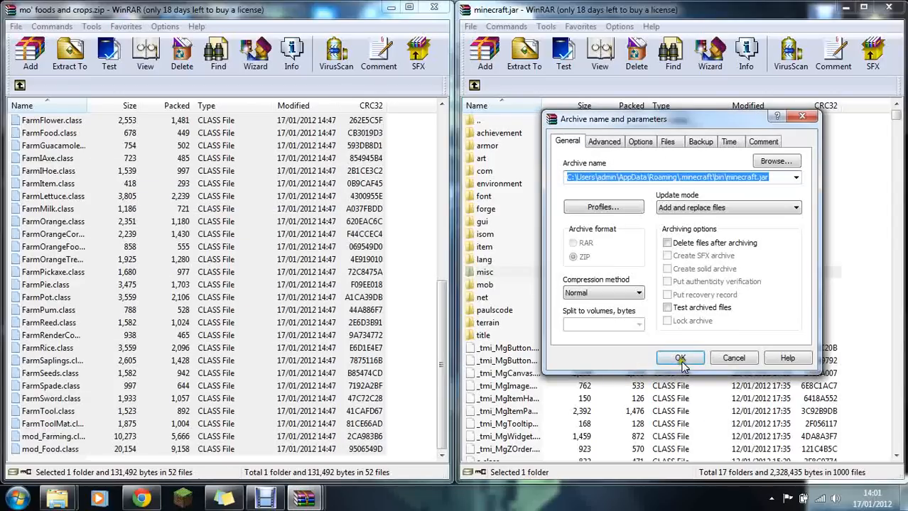
left_click(680, 358)
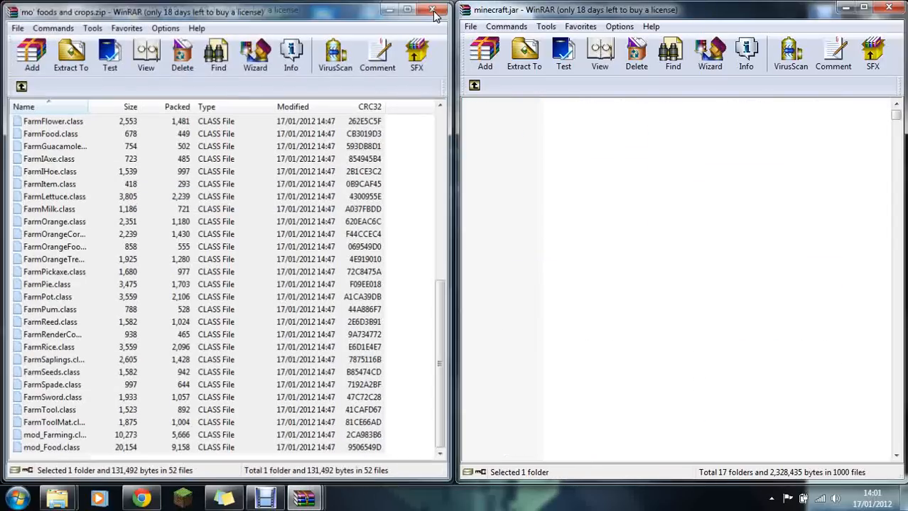
left_click(433, 12)
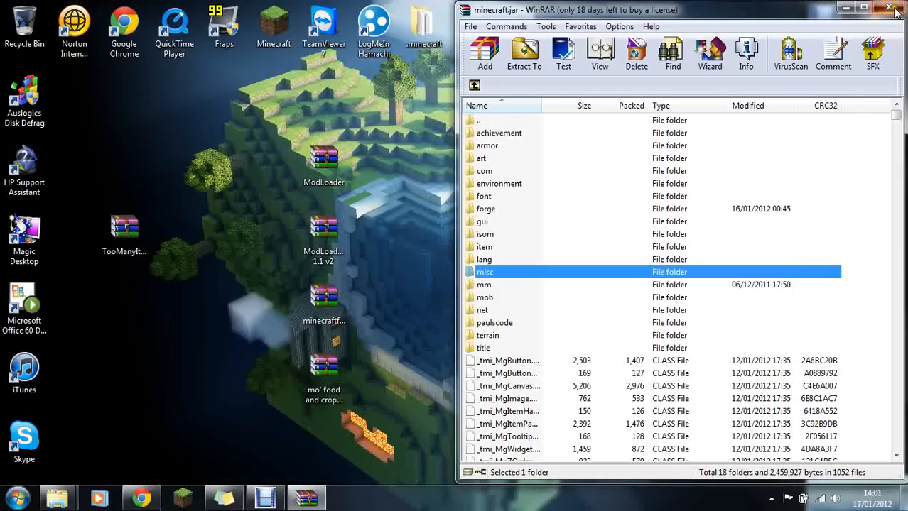
left_click(894, 8)
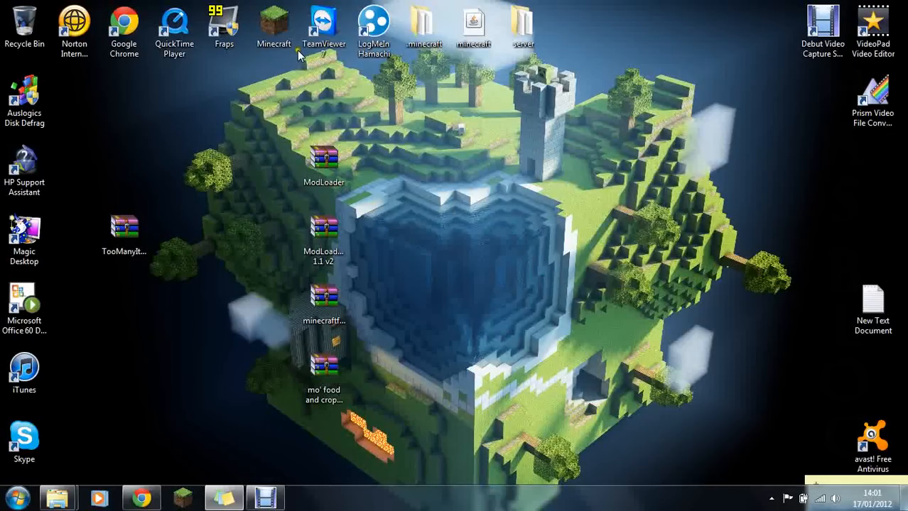
Launch Minecraft from the desktop icon, allowing the unverified program to run
double_click(274, 25)
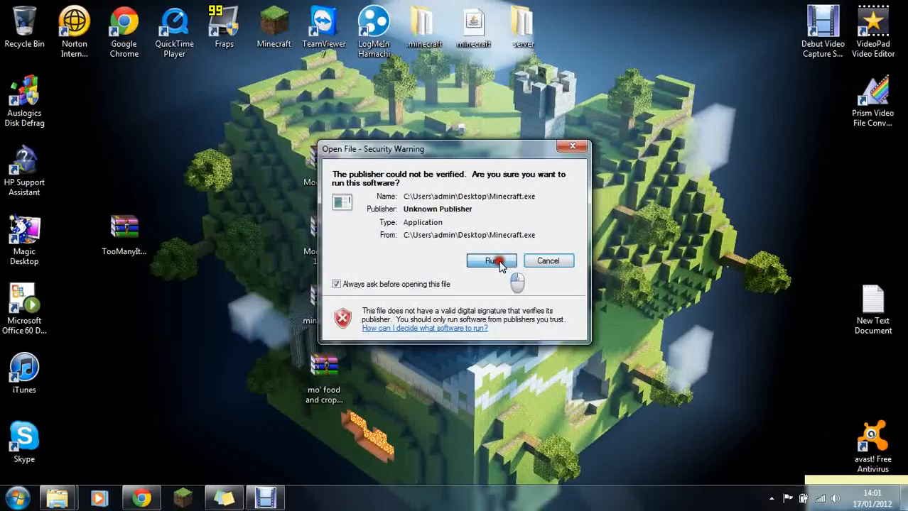
left_click(490, 261)
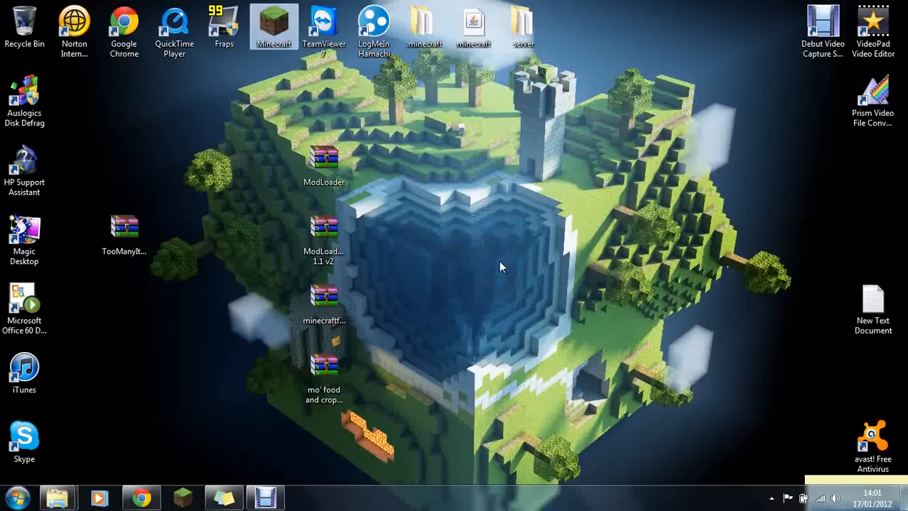
double_click(274, 25)
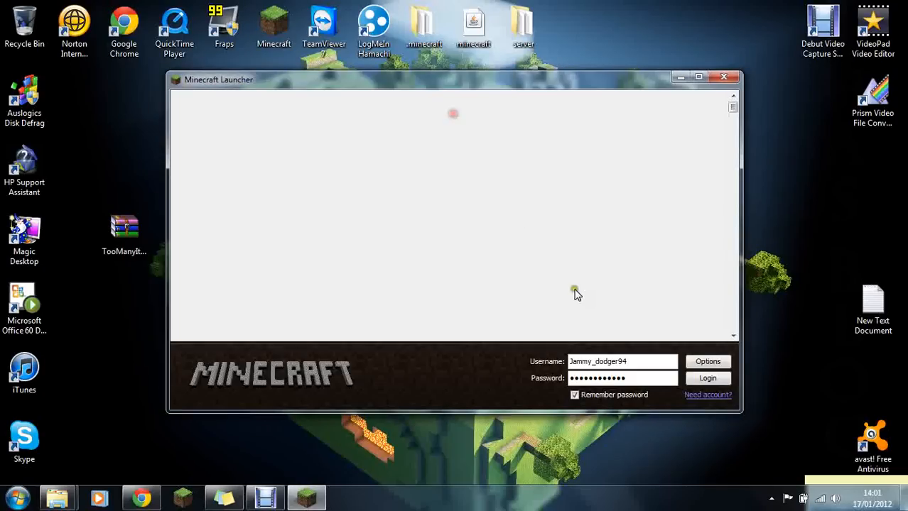
Log in and play the New World save from Singleplayer
left_click(708, 378)
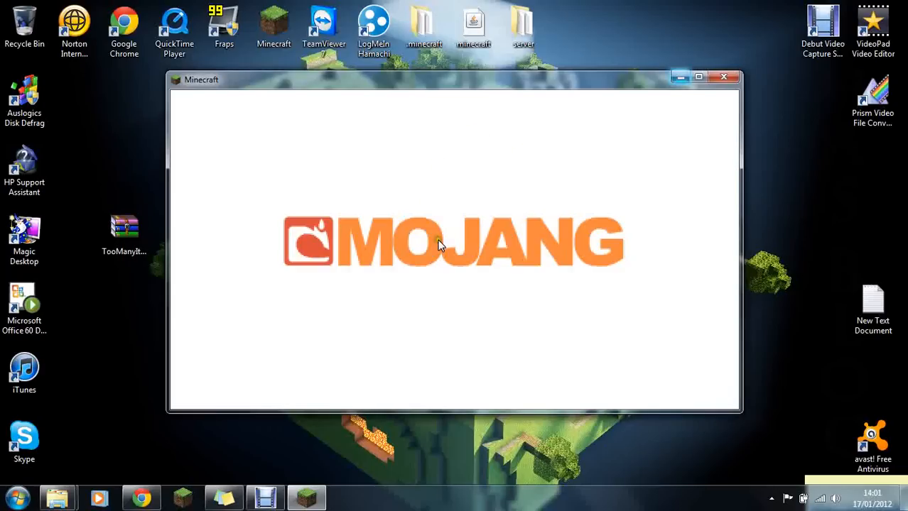
mouse_move(541, 314)
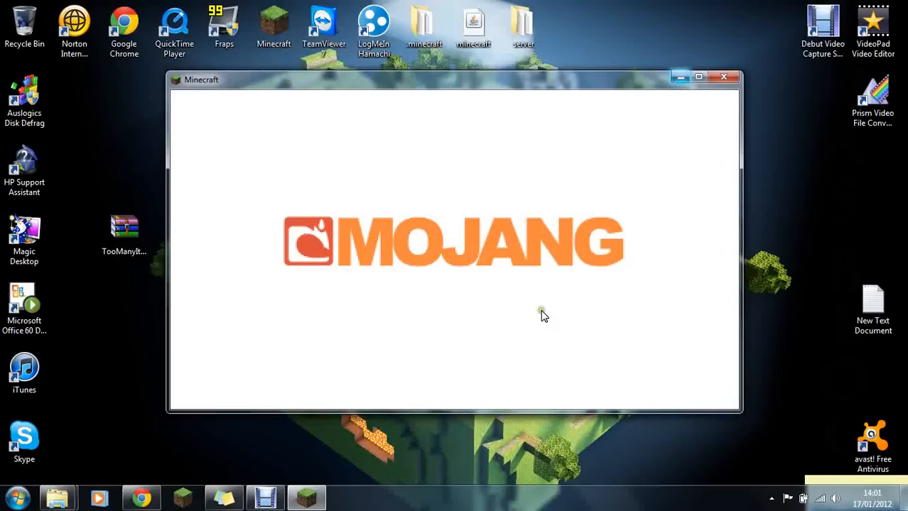
mouse_move(599, 237)
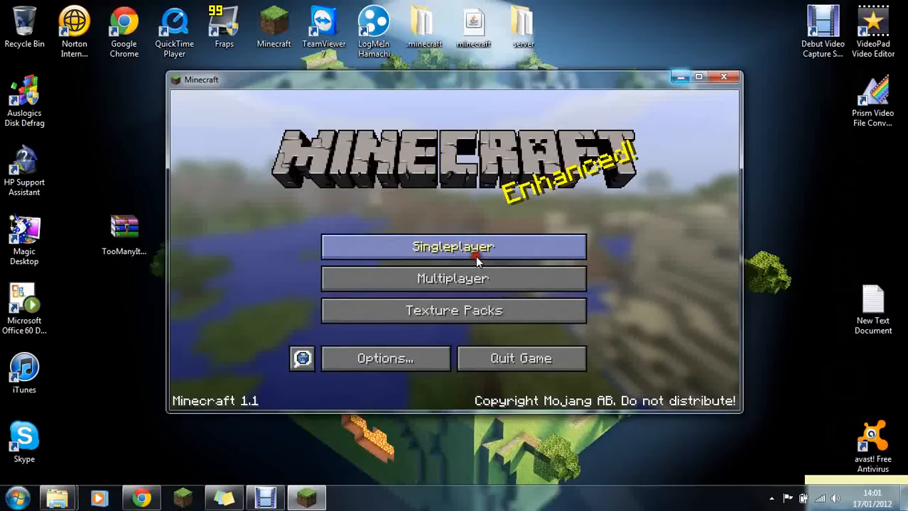
left_click(454, 246)
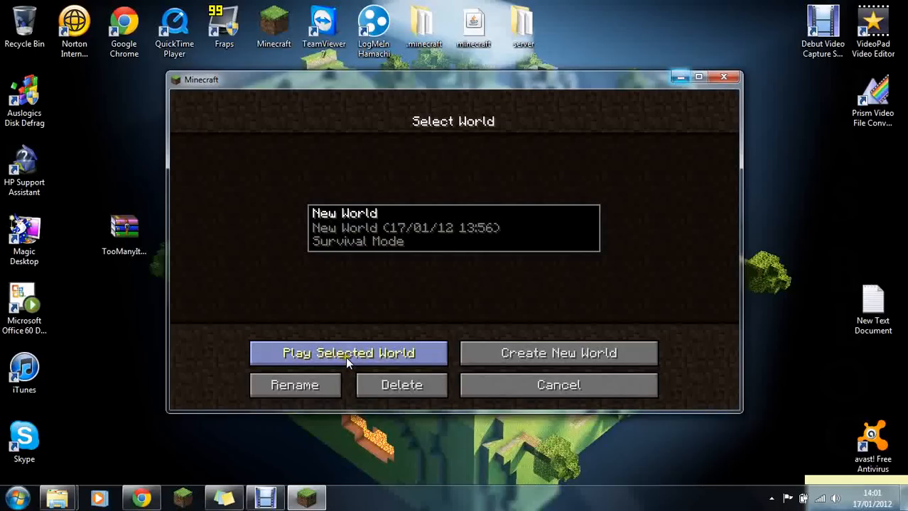
left_click(347, 353)
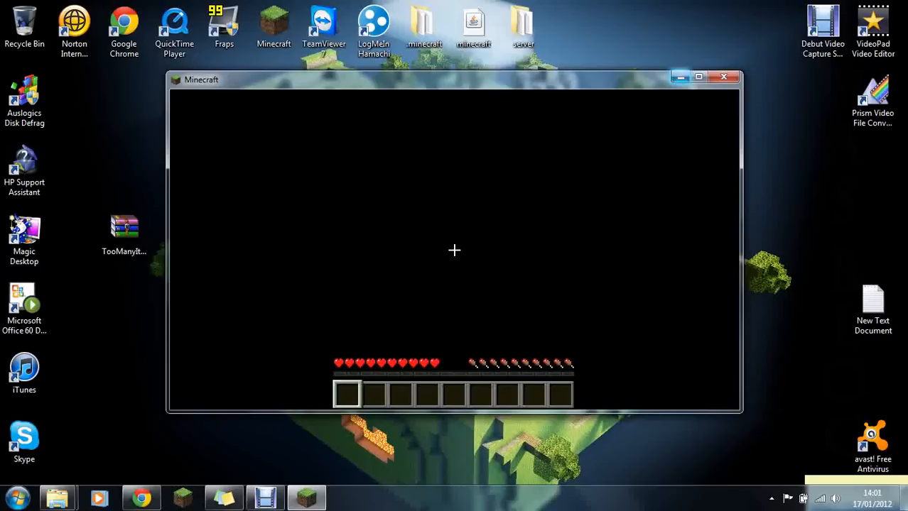
Open the inventory and page TooManyItems forward to the modded foods
key("e")
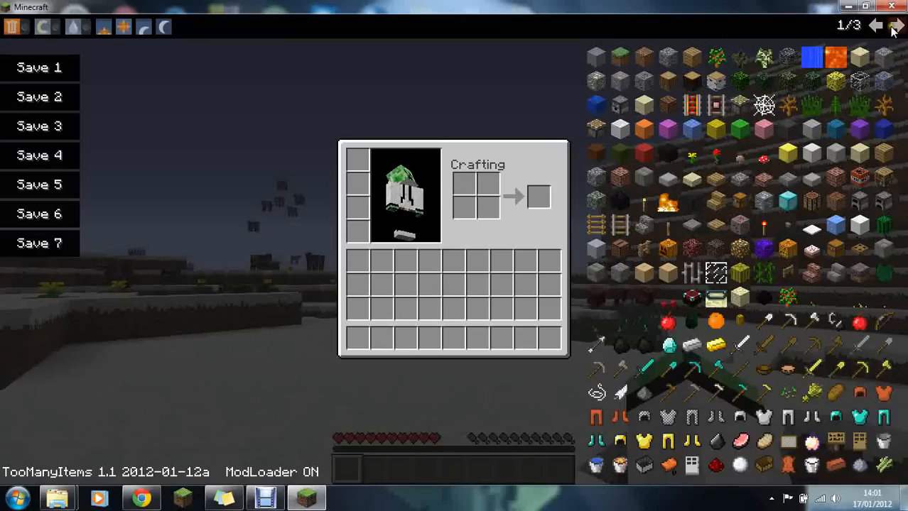
left_click(897, 27)
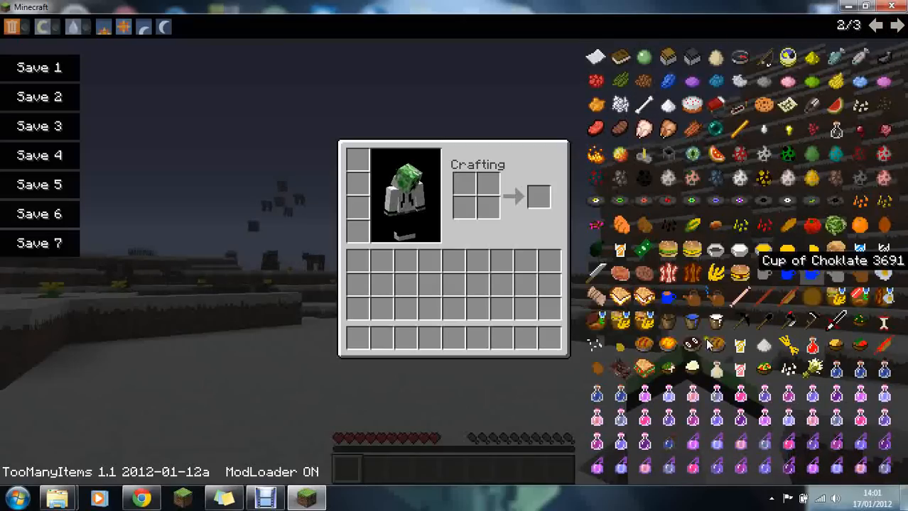
mouse_move(741, 321)
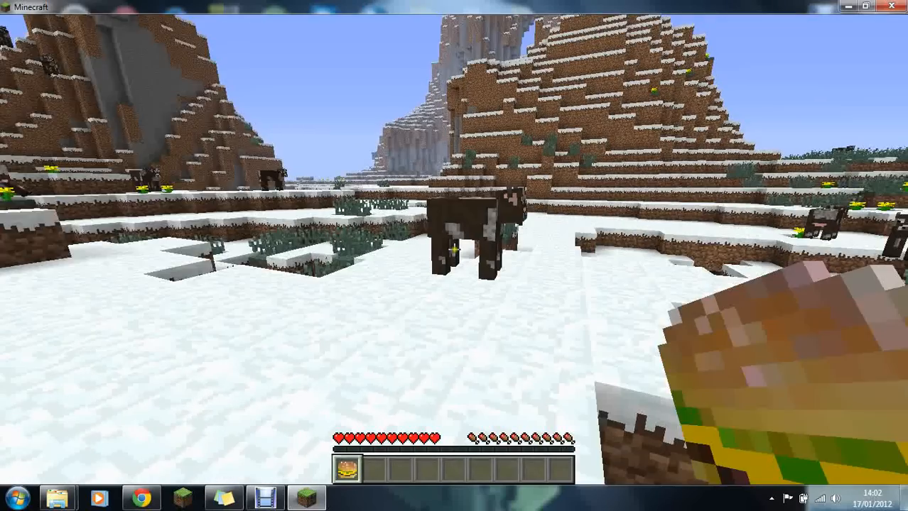
mouse_move(454, 256)
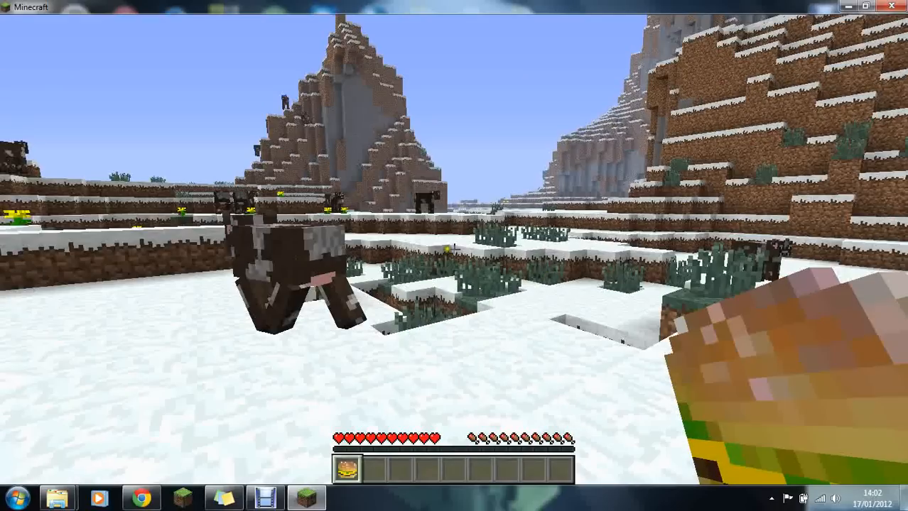
Set Render Distance to Far in Options > Video Settings from the pause menu
key("Escape")
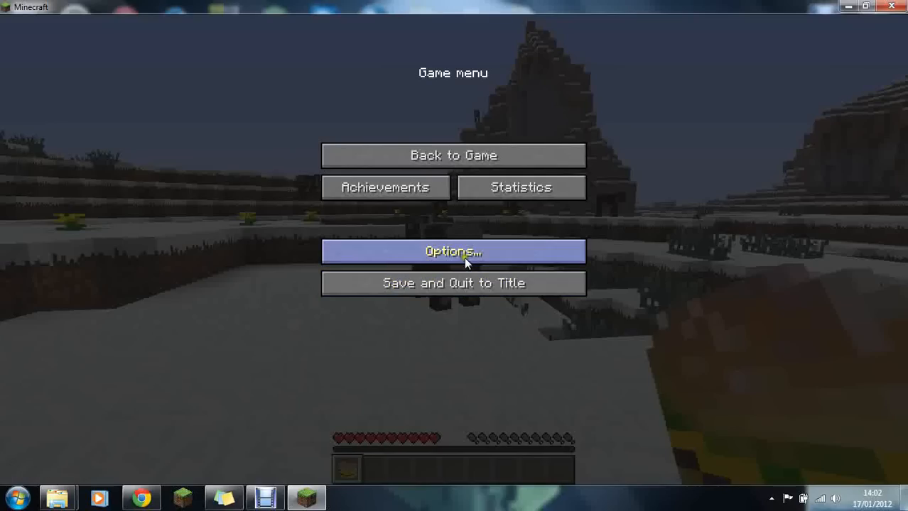
left_click(453, 251)
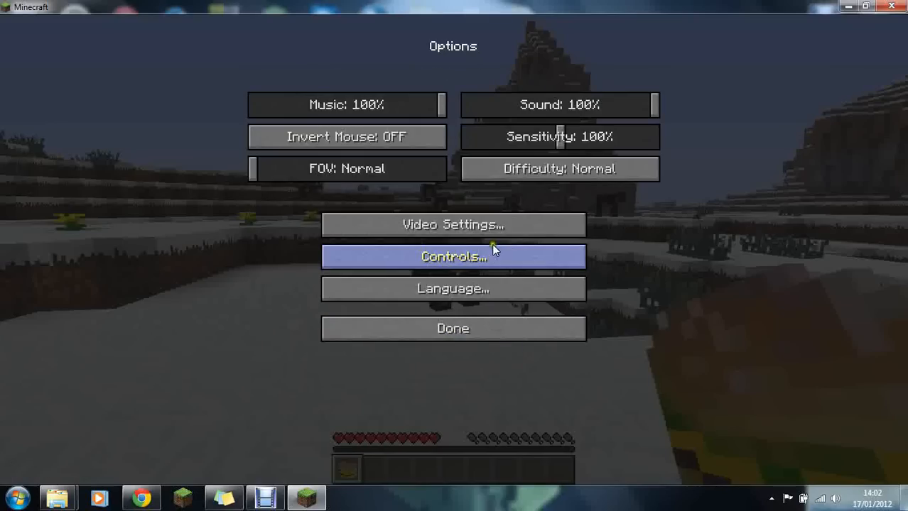
left_click(452, 225)
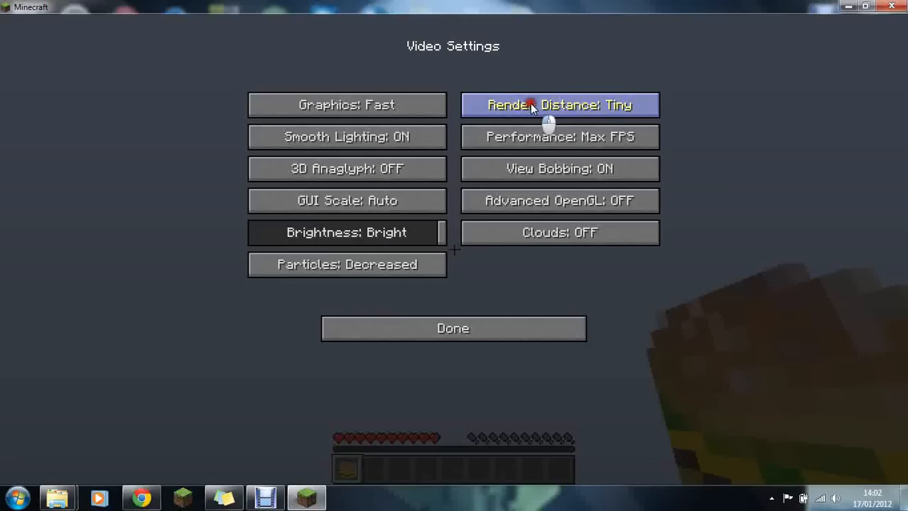
left_click(559, 105)
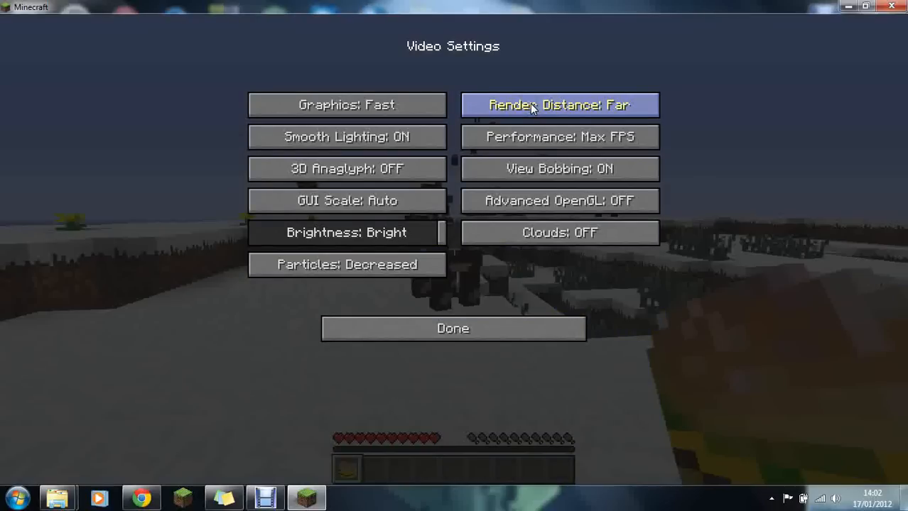
left_click(559, 105)
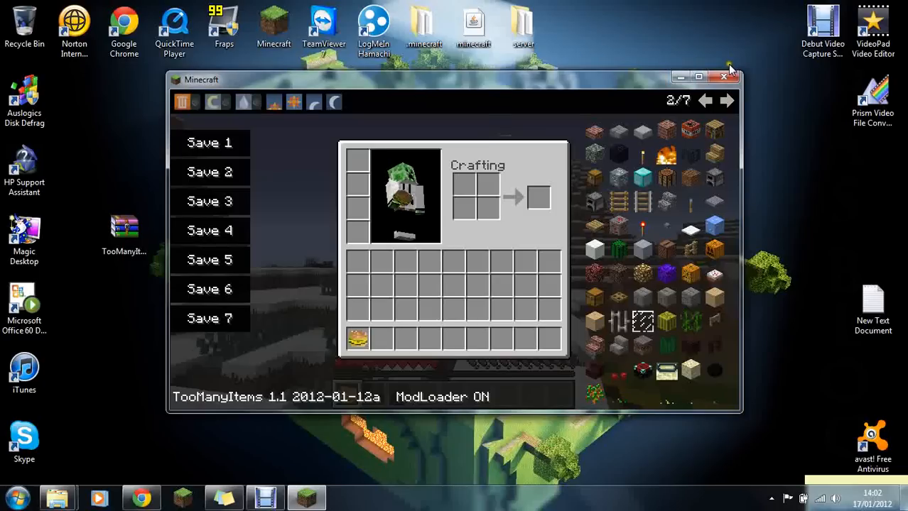
Close the Minecraft inventory and resume play in the snowy world with the burger hotbarred
left_click(726, 100)
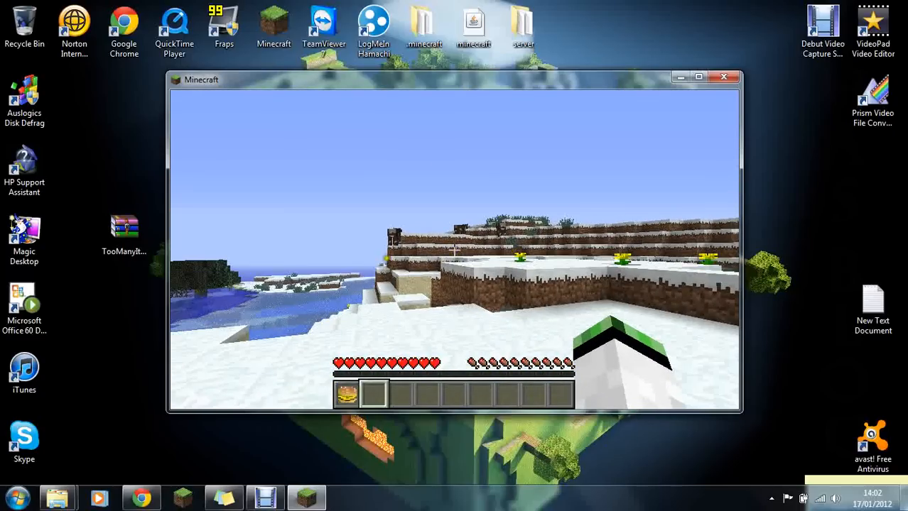
mouse_move(455, 250)
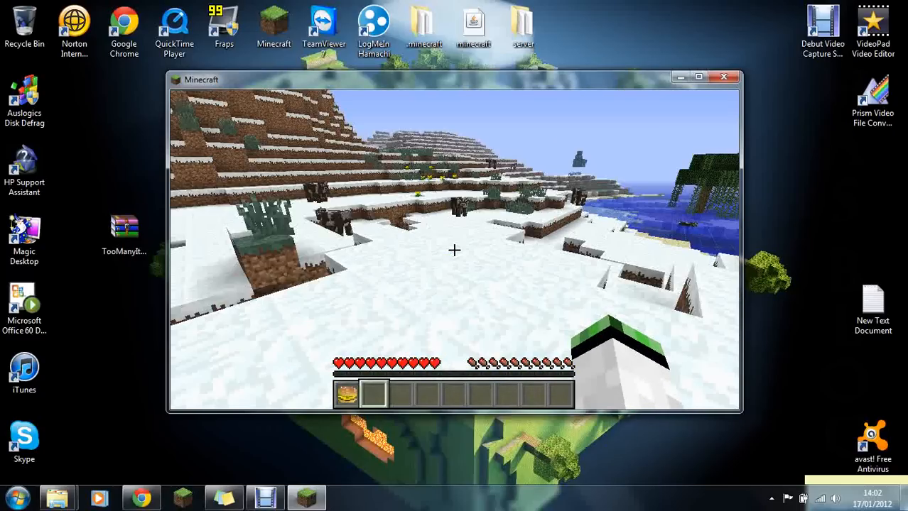